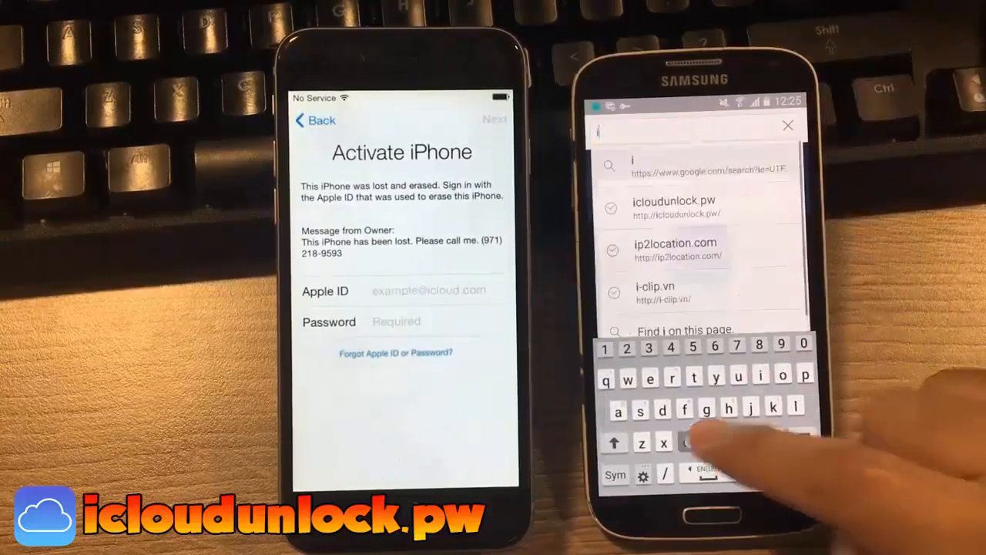
Step: Search 'icloudunlock.pw' in the address bar and load the matching site
{"action": "type", "text": "cloudun"}
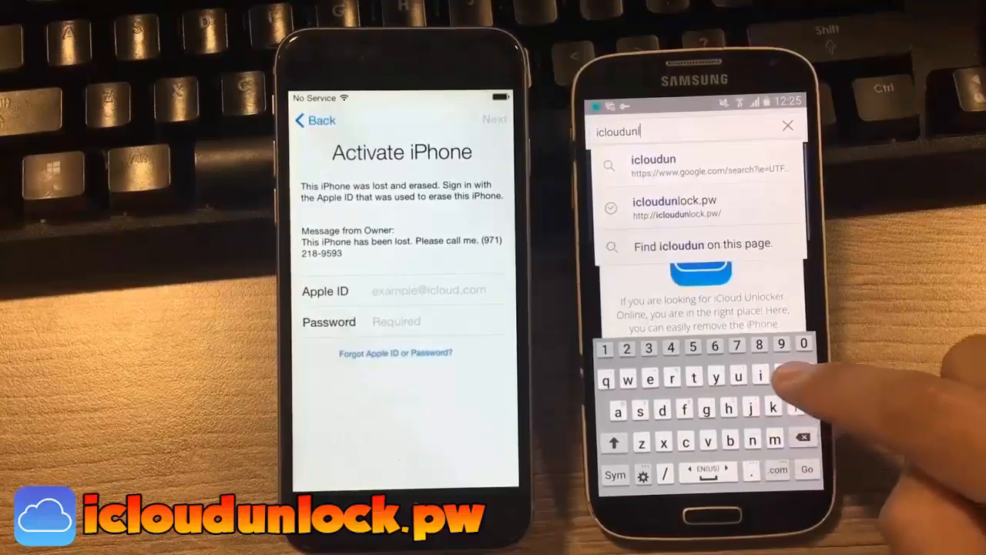
{"action": "type", "text": "lock.p"}
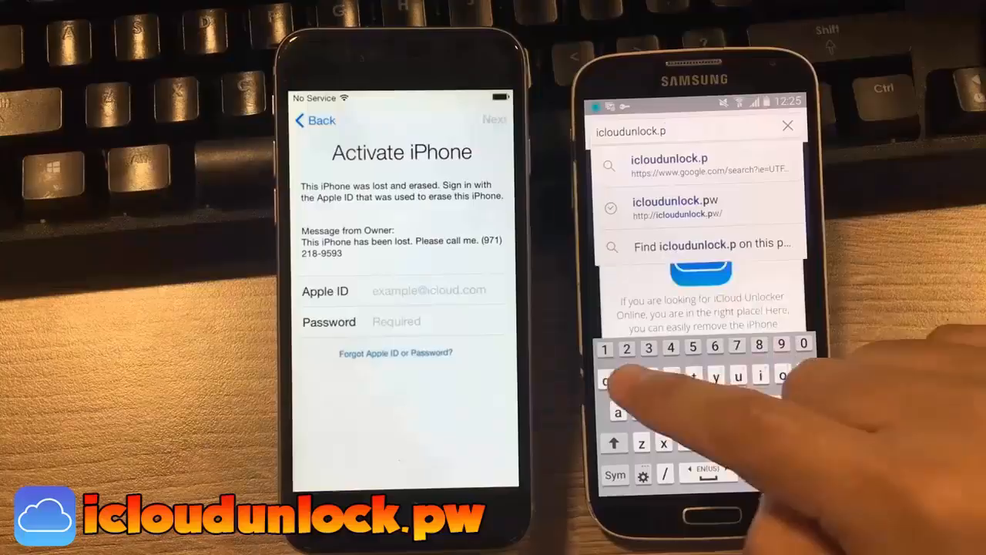
{"action": "type", "text": "w"}
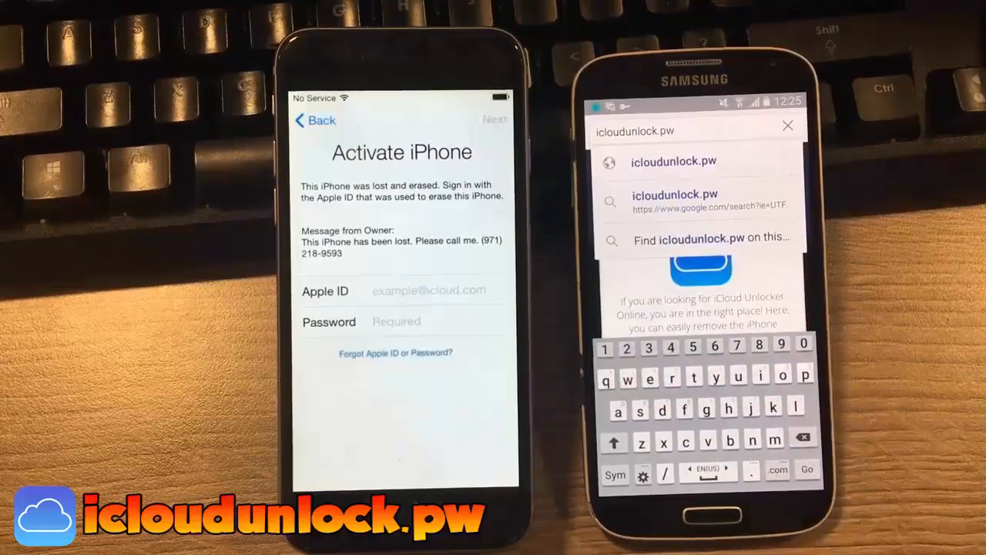
{"action": "left_click", "coordinate": [674, 161]}
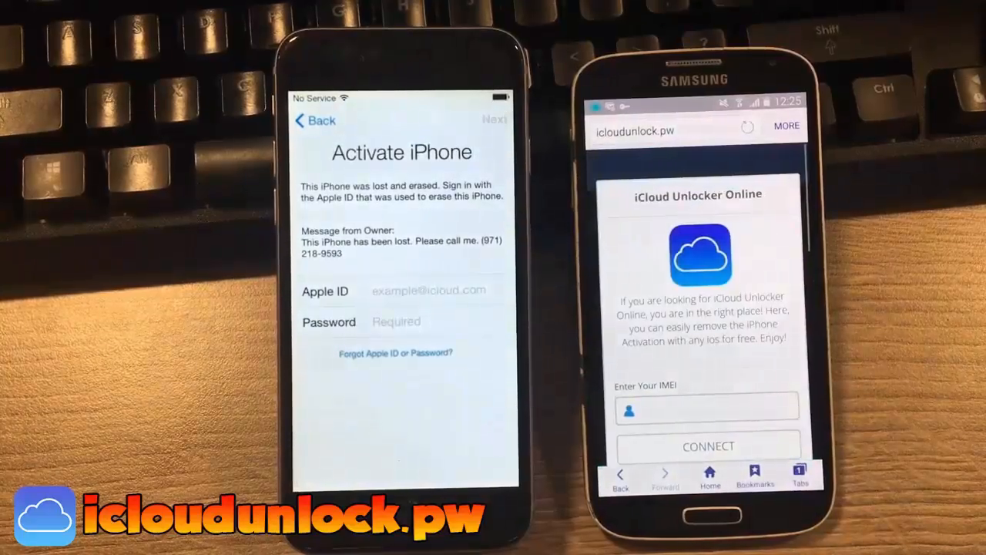
Step: Scroll down the iCloud Unlocker form and tap CONNECT to begin unlocking
{"action": "scroll", "scroll_direction": "down", "scroll_amount": 3}
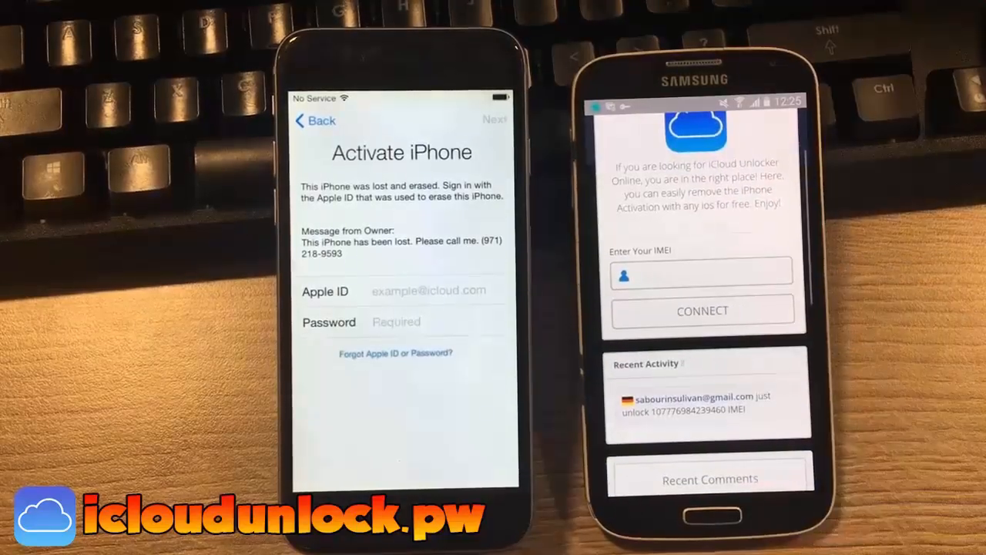
{"action": "left_click", "coordinate": [701, 274]}
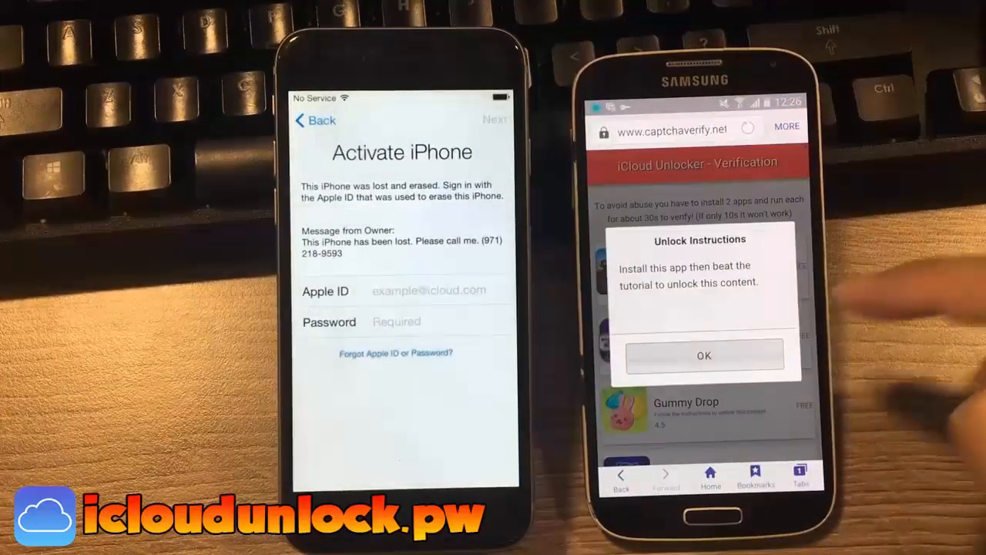
Step: Dismiss the Unlock Instructions popup and install Mobile Strike from the Play Store
{"action": "left_click", "coordinate": [704, 355]}
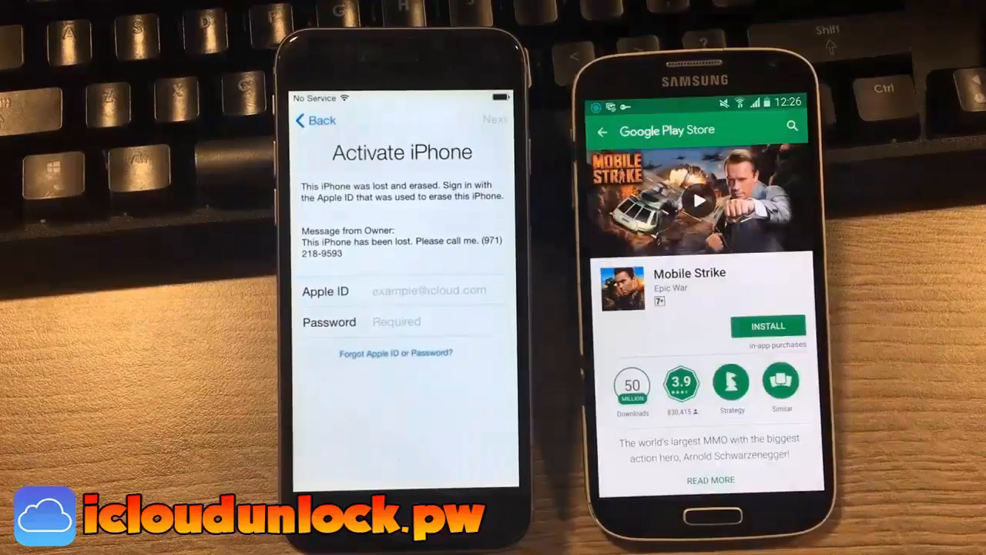
{"action": "left_click", "coordinate": [768, 326]}
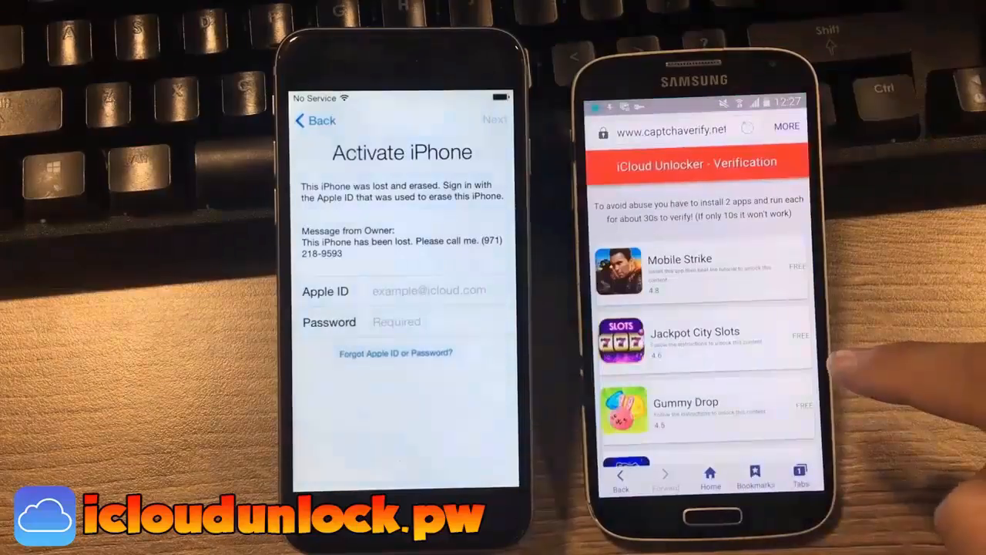
Step: Install Solitaire from the Play Store, accepting its permission request
{"action": "scroll", "scroll_direction": "down", "scroll_amount": 3}
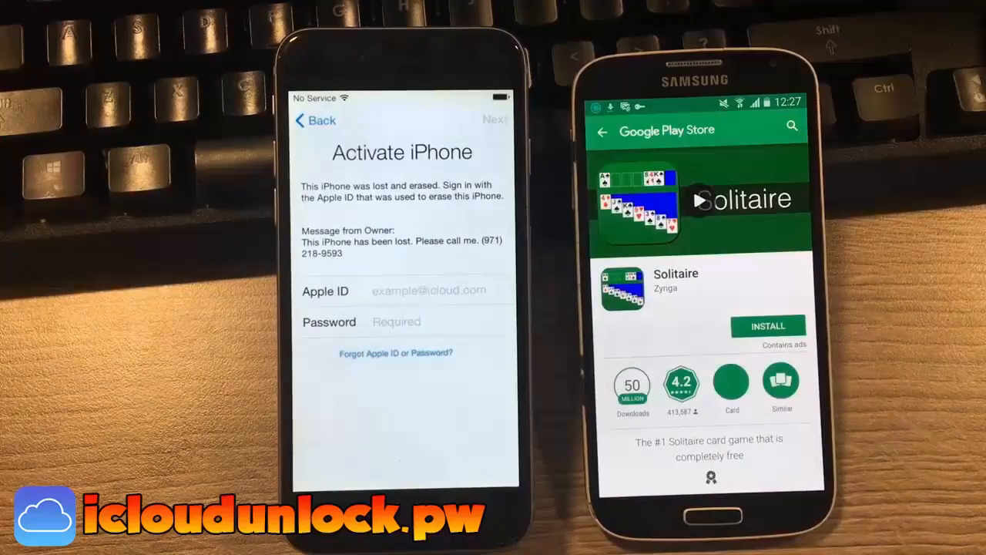
{"action": "left_click", "coordinate": [768, 326]}
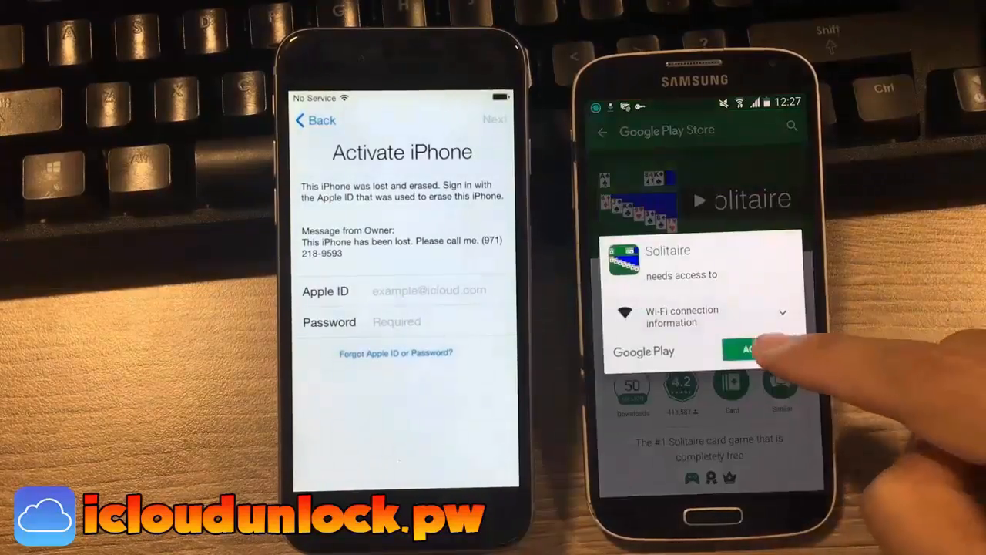
{"action": "left_click", "coordinate": [743, 349]}
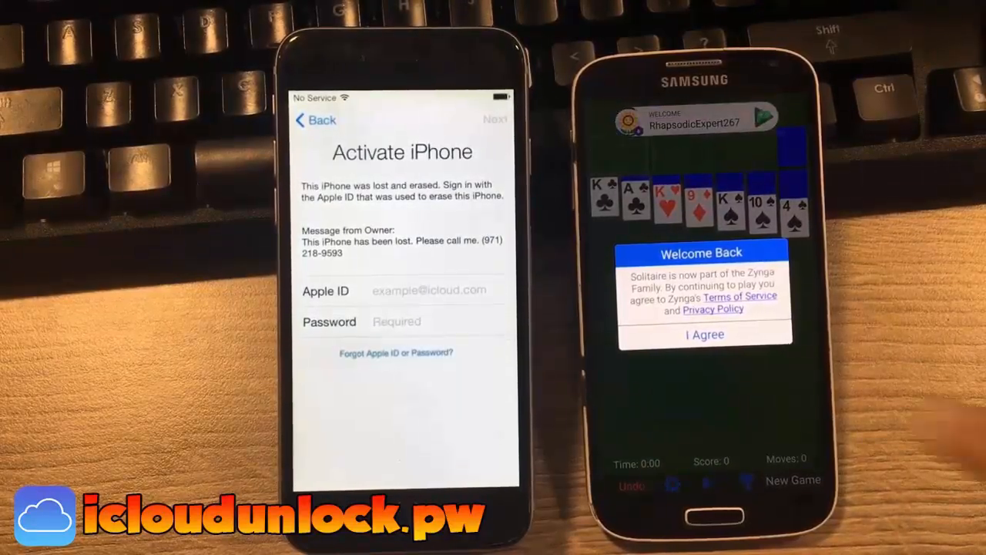
Step: Agree to Solitaire's terms of service and start playing
{"action": "left_click", "coordinate": [704, 334]}
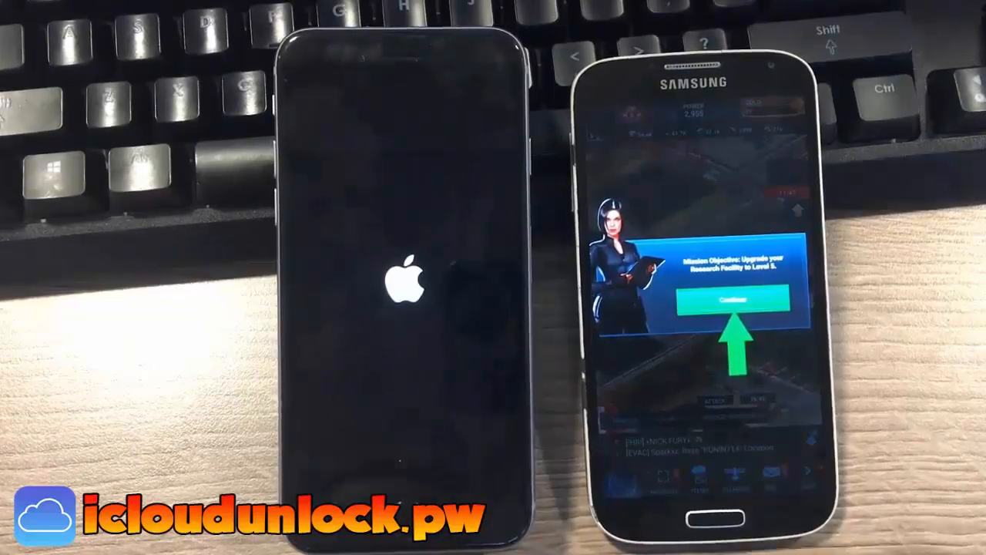
Step: Continue past Mobile Strike's mission objective and upgrade the building the tutorial indicates
{"action": "left_click", "coordinate": [739, 298]}
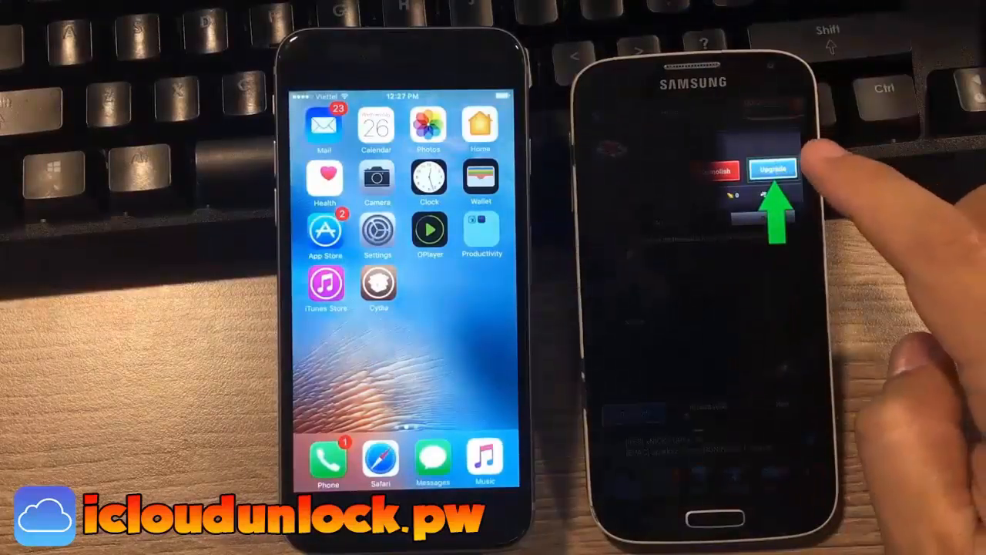
{"action": "left_click", "coordinate": [772, 166]}
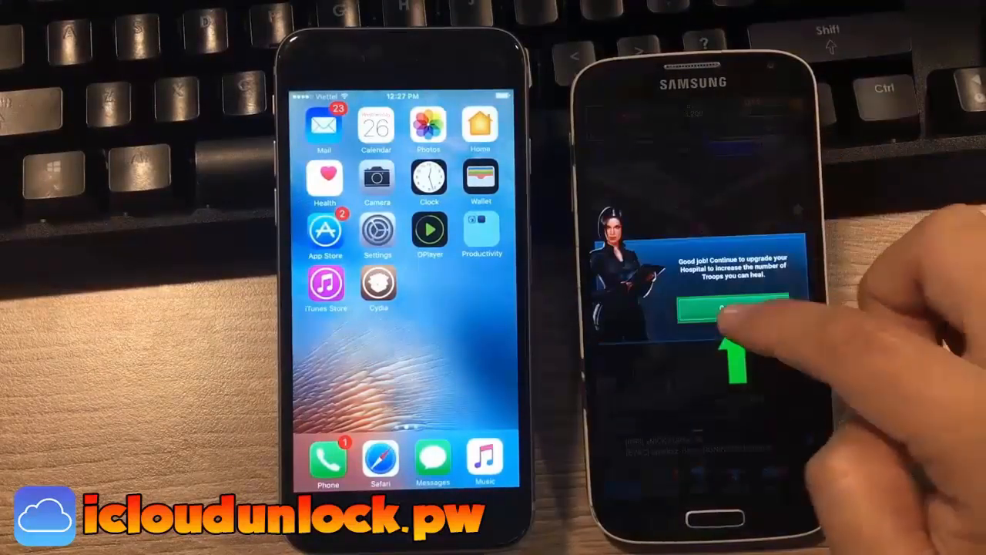